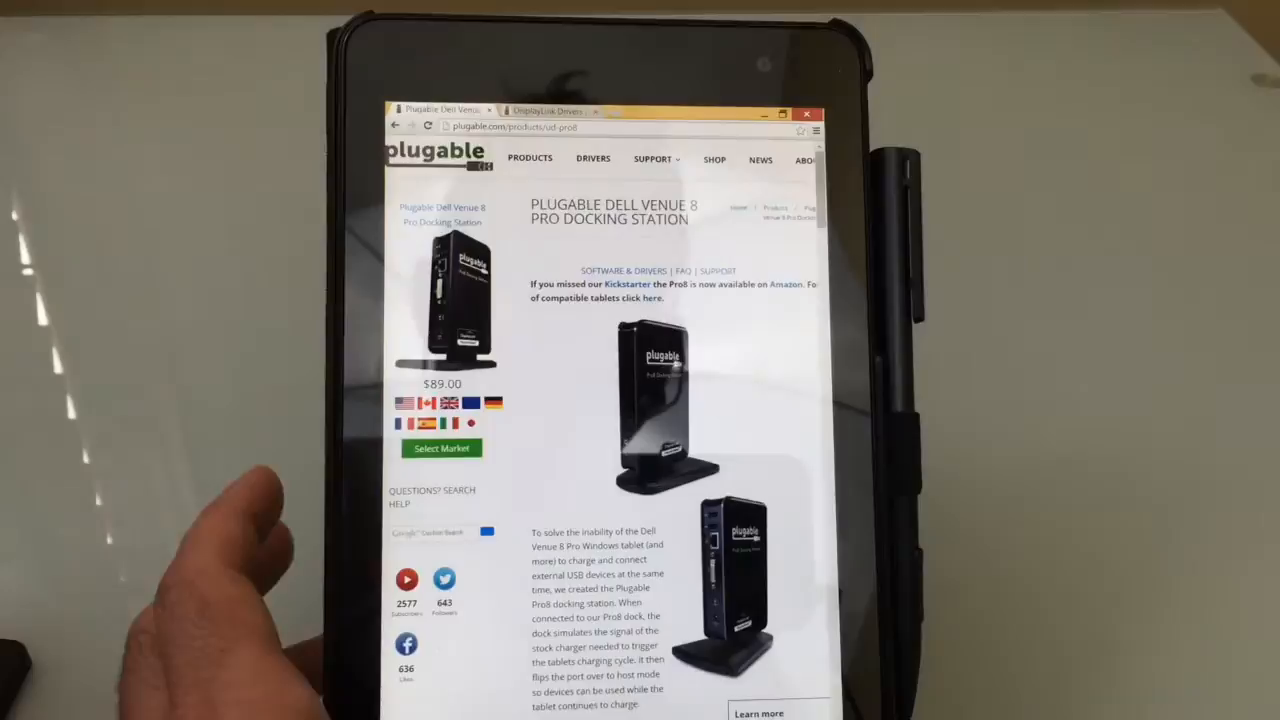
- Scroll around while Windows Device Setup installs the Plugable Pro8 dock's devices
{"action": "scroll", "scroll_direction": "down", "scroll_amount": 3}
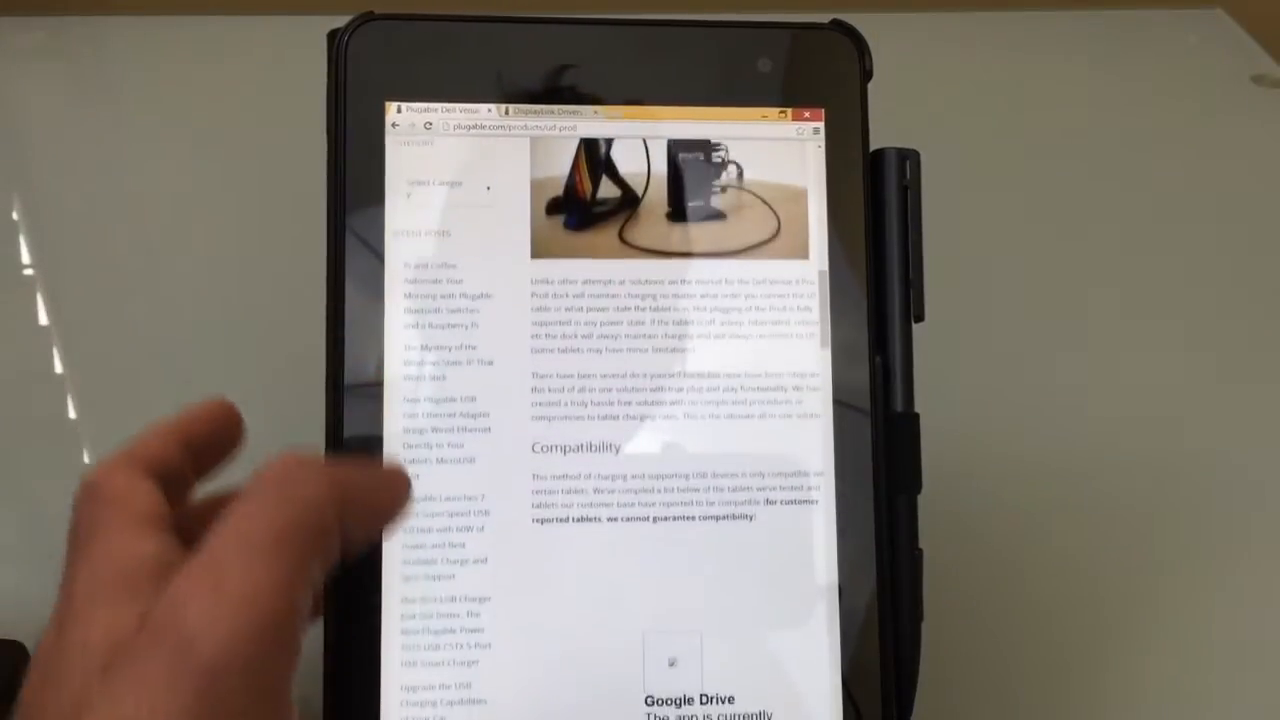
{"action": "scroll", "scroll_direction": "down", "scroll_amount": 3}
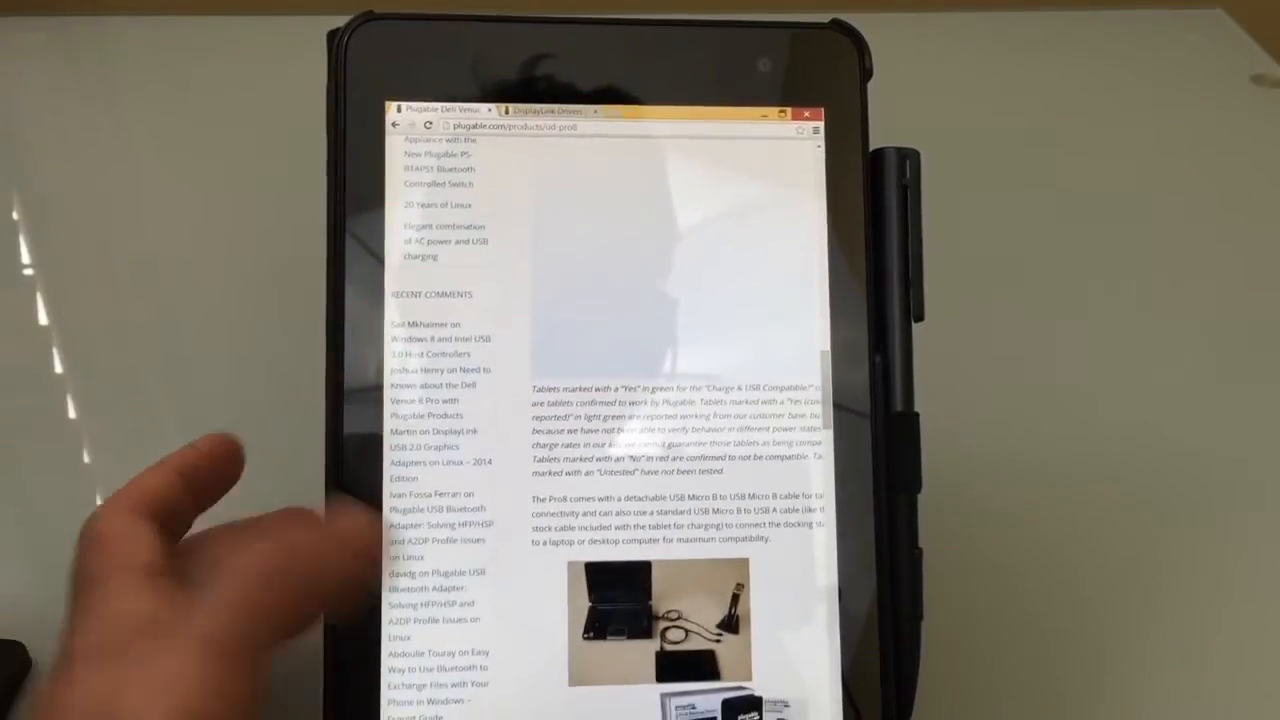
{"action": "scroll", "scroll_direction": "down", "scroll_amount": 3}
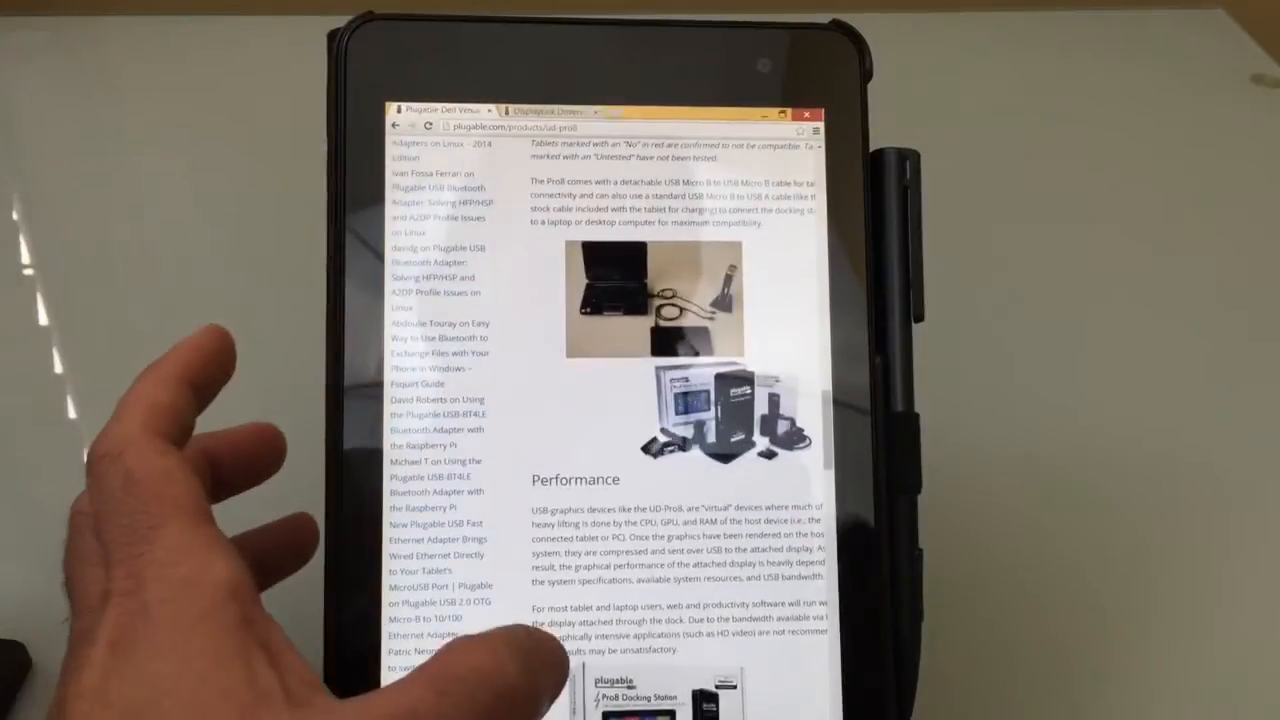
{"action": "scroll", "scroll_direction": "down", "scroll_amount": 3}
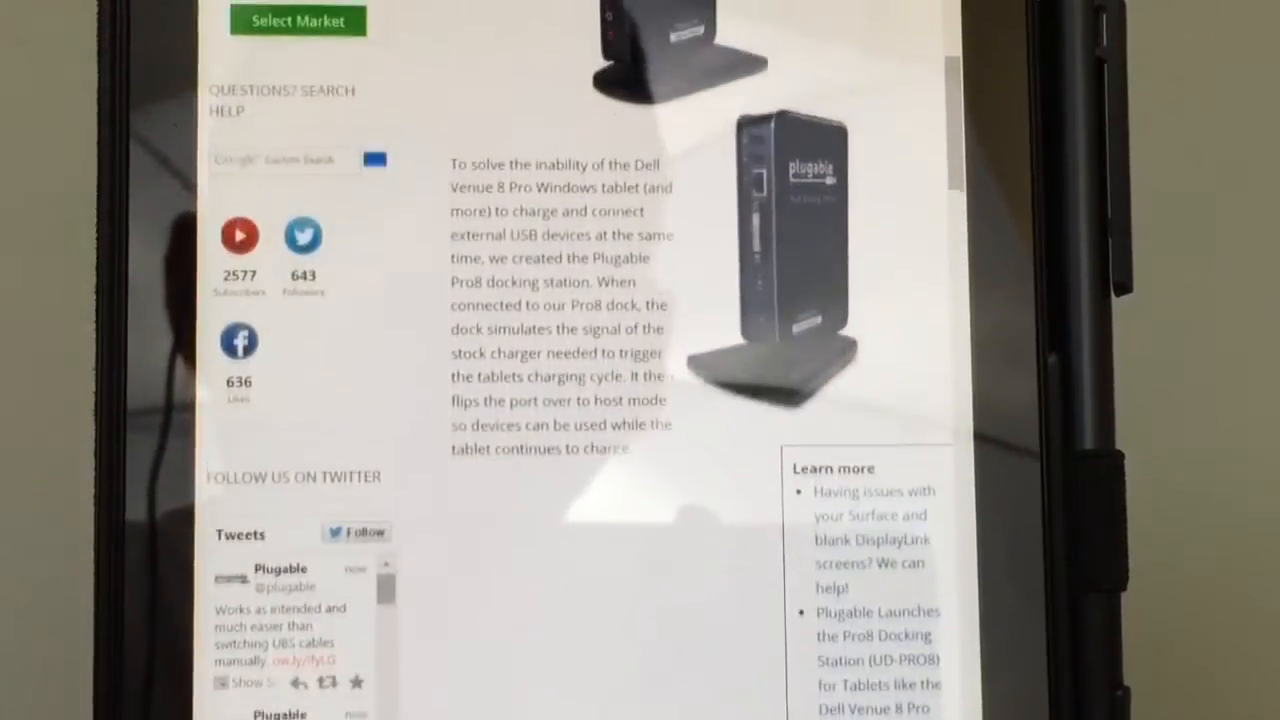
{"action": "scroll", "scroll_direction": "up", "scroll_amount": 3}
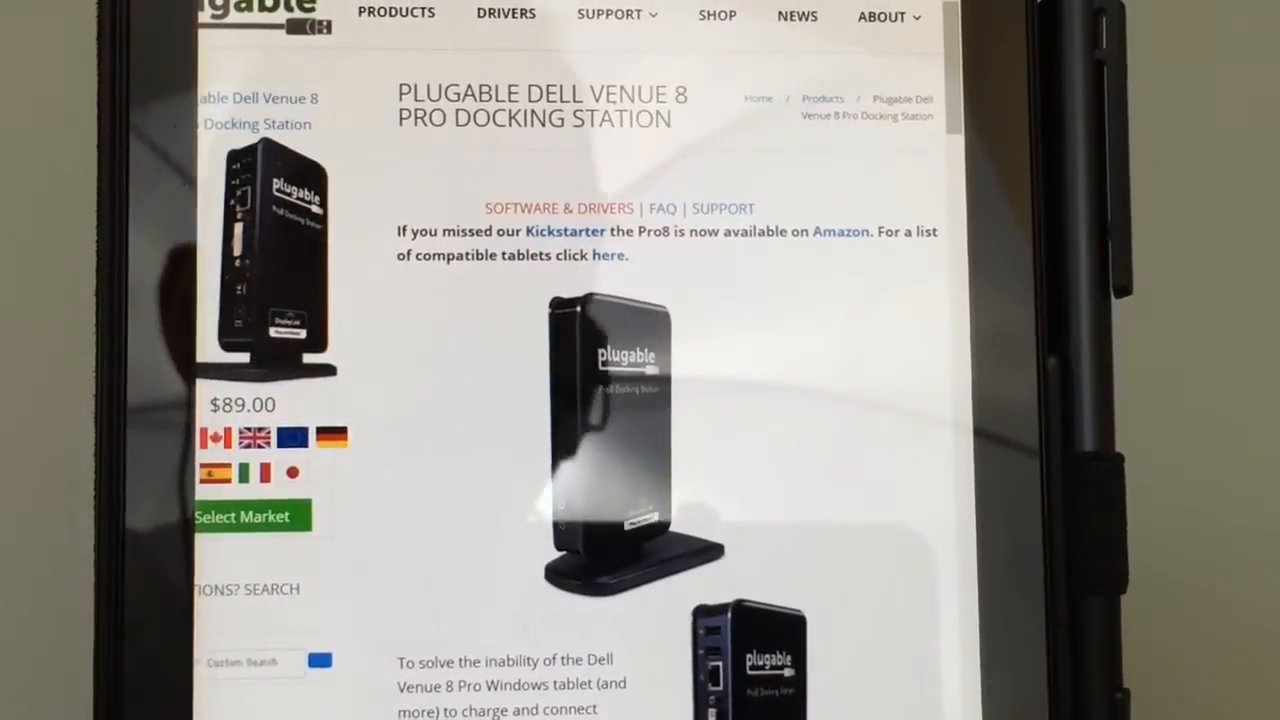
{"action": "scroll", "scroll_direction": "down", "scroll_amount": 3}
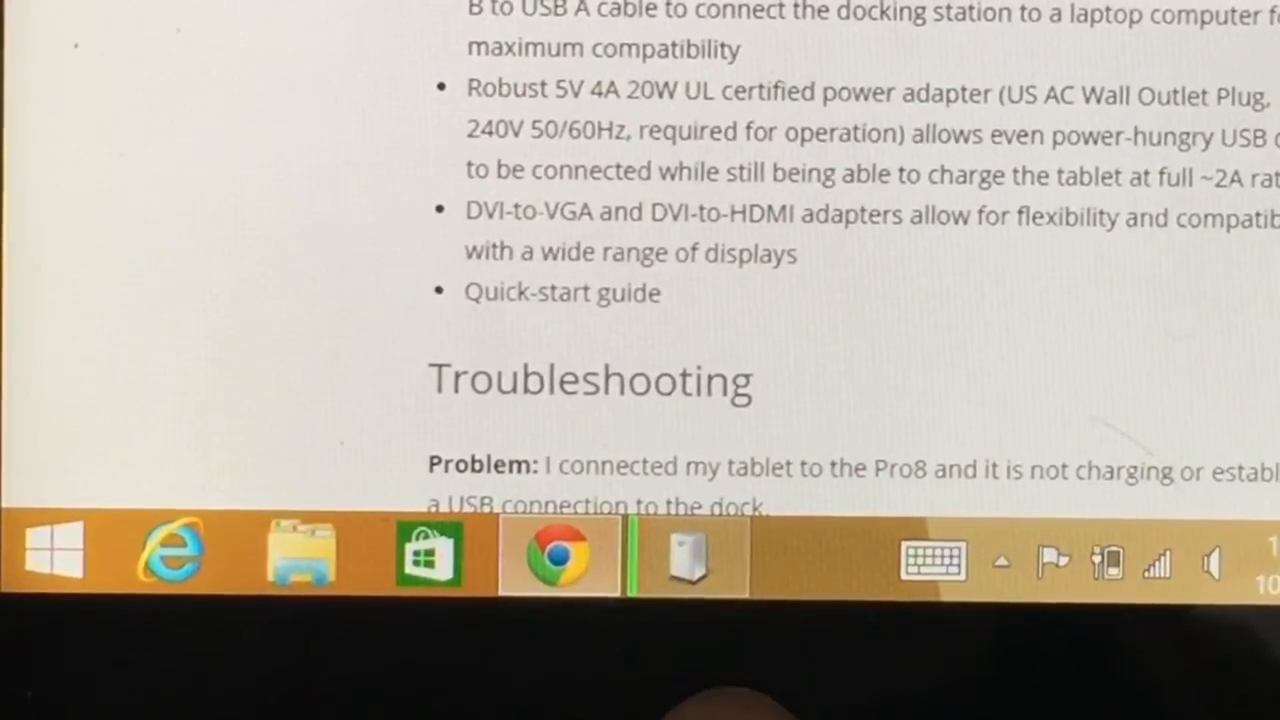
{"action": "scroll", "scroll_direction": "up", "scroll_amount": 3}
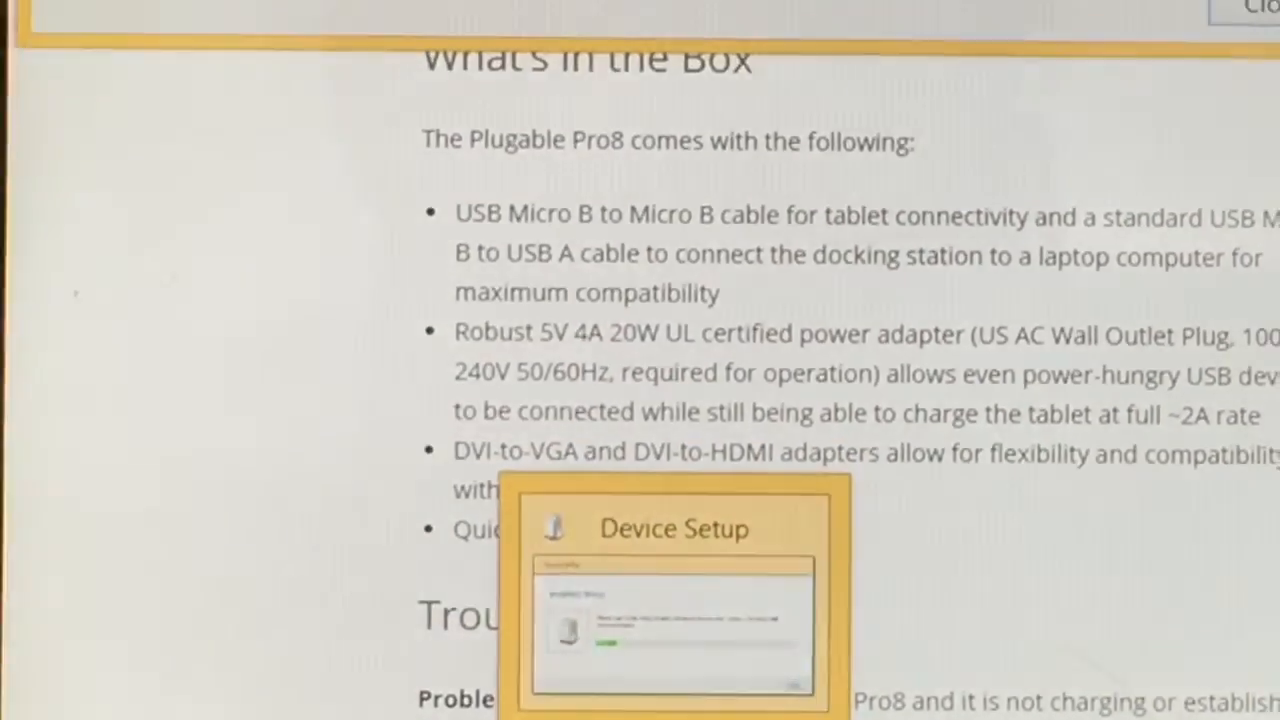
{"action": "scroll", "scroll_direction": "down", "scroll_amount": 3}
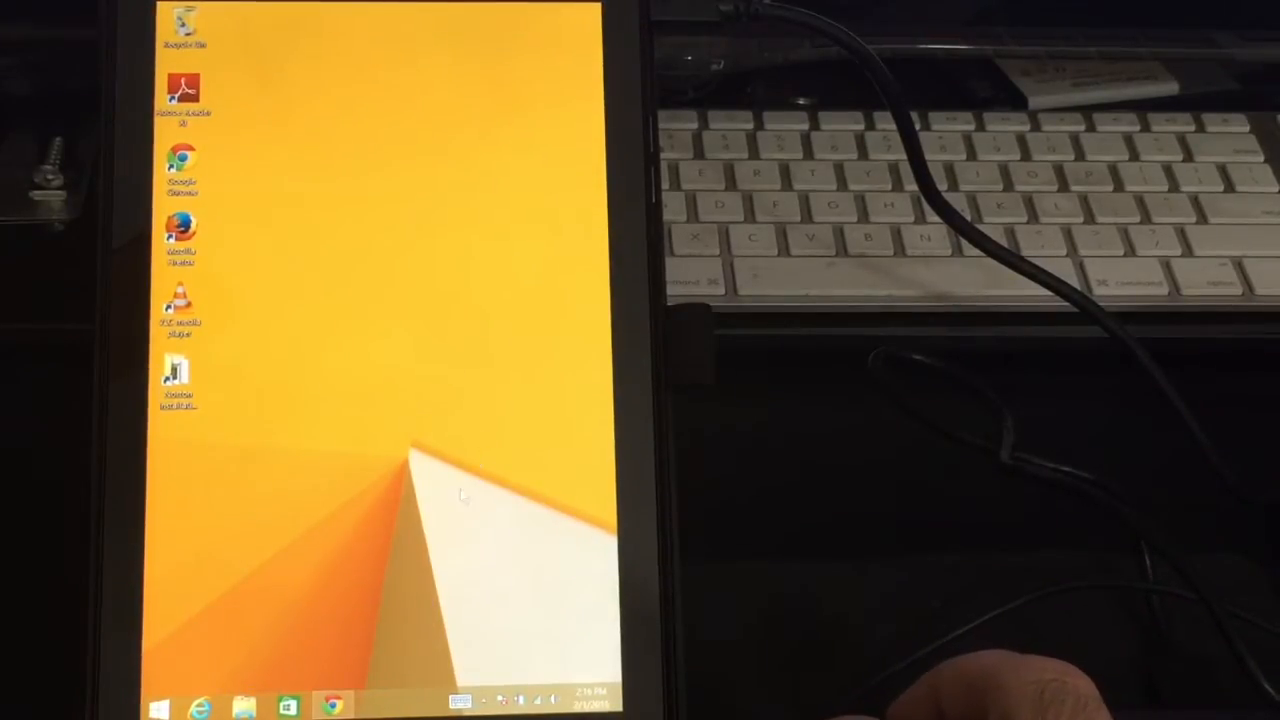
{"action": "mouse_move", "coordinate": [316, 488]}
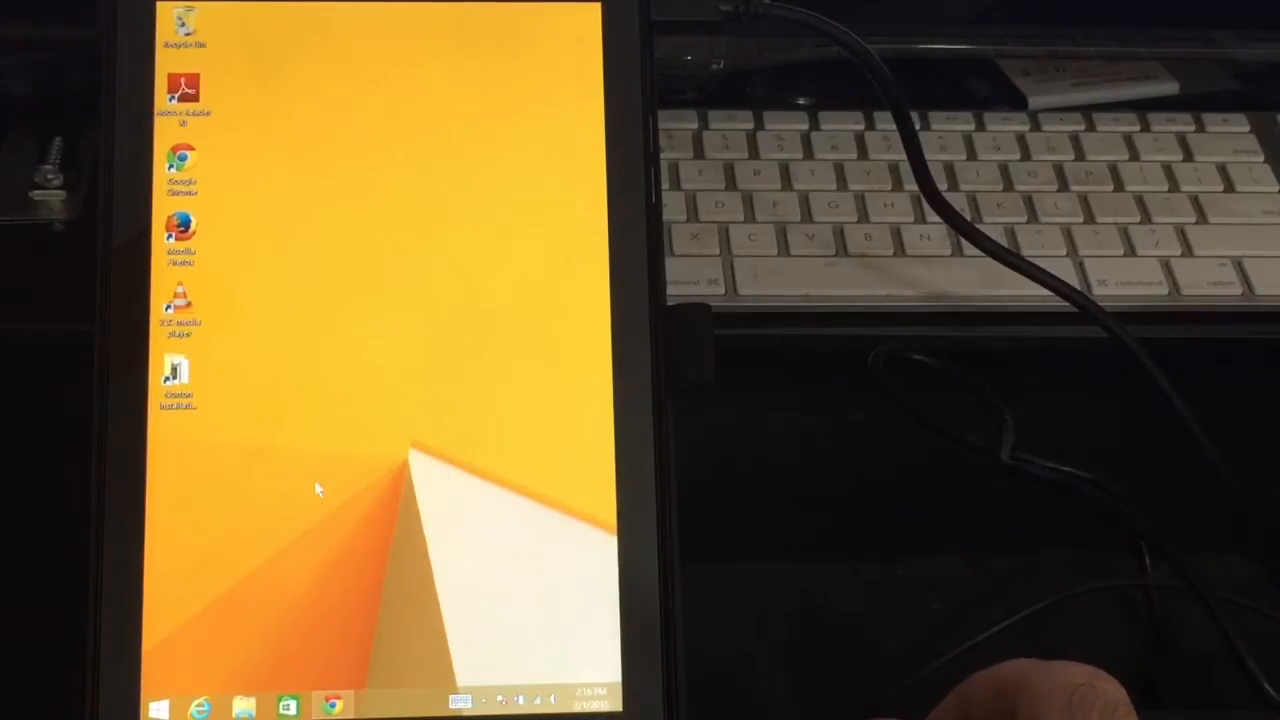
{"action": "mouse_move", "coordinate": [304, 350]}
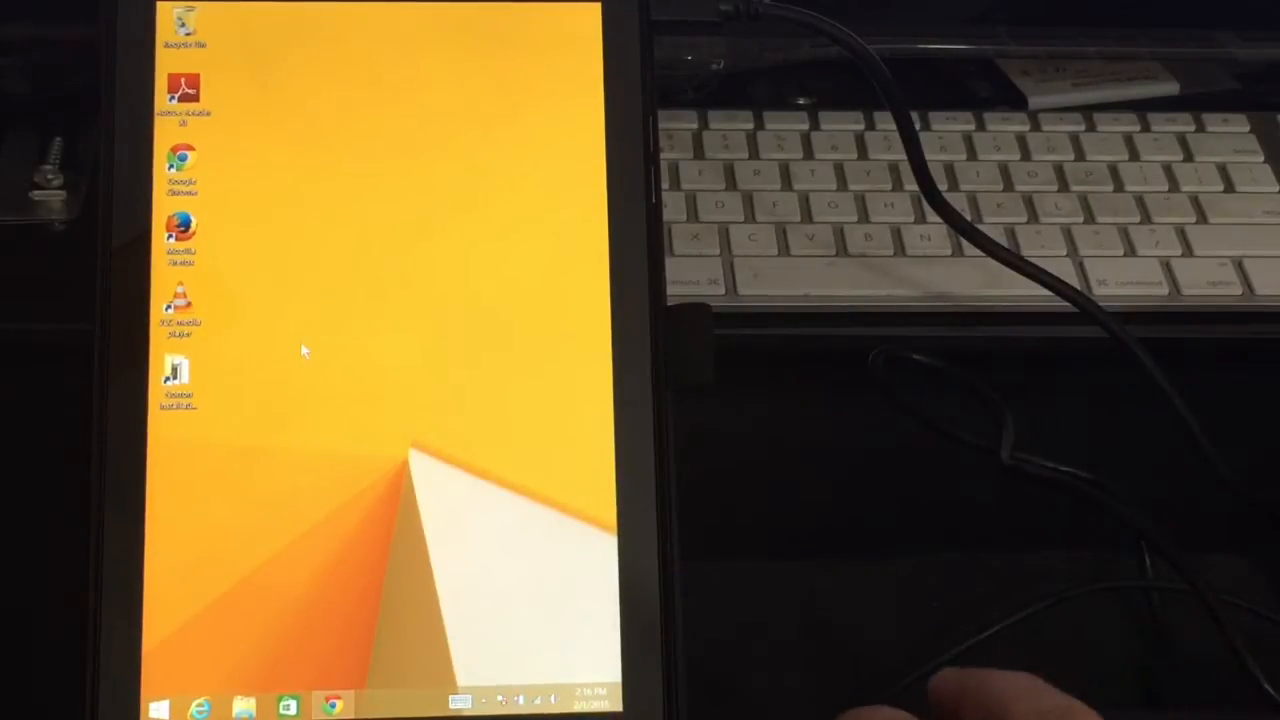
{"action": "mouse_move", "coordinate": [280, 476]}
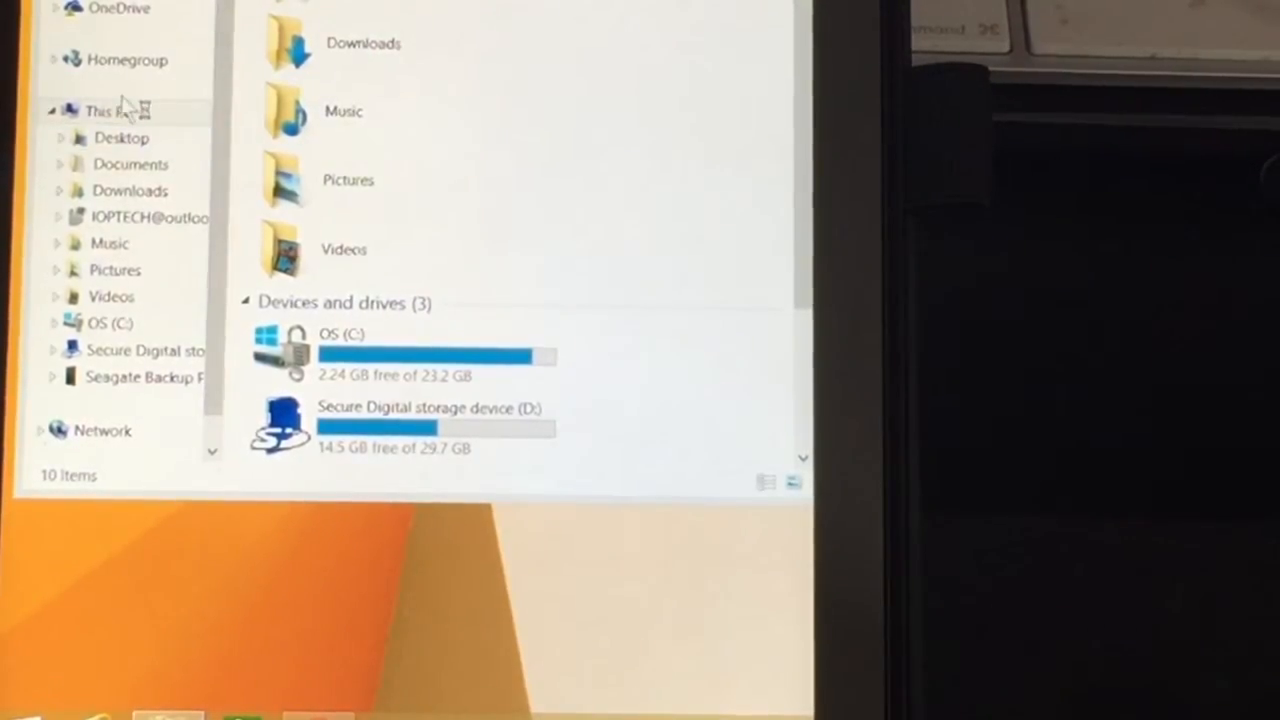
- Show This PC's devices and drives and select the Seagate Backup Plus Drive (E:)
{"action": "left_click", "coordinate": [96, 322]}
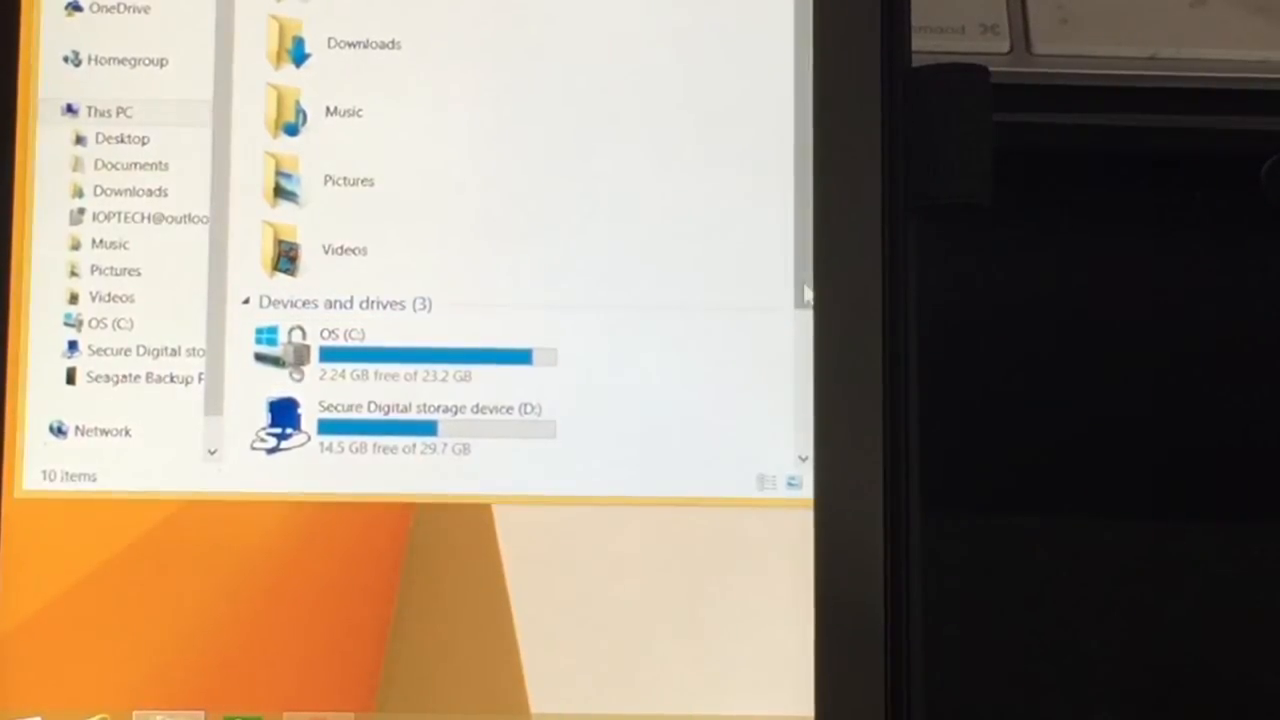
{"action": "scroll", "scroll_direction": "down", "scroll_amount": 3}
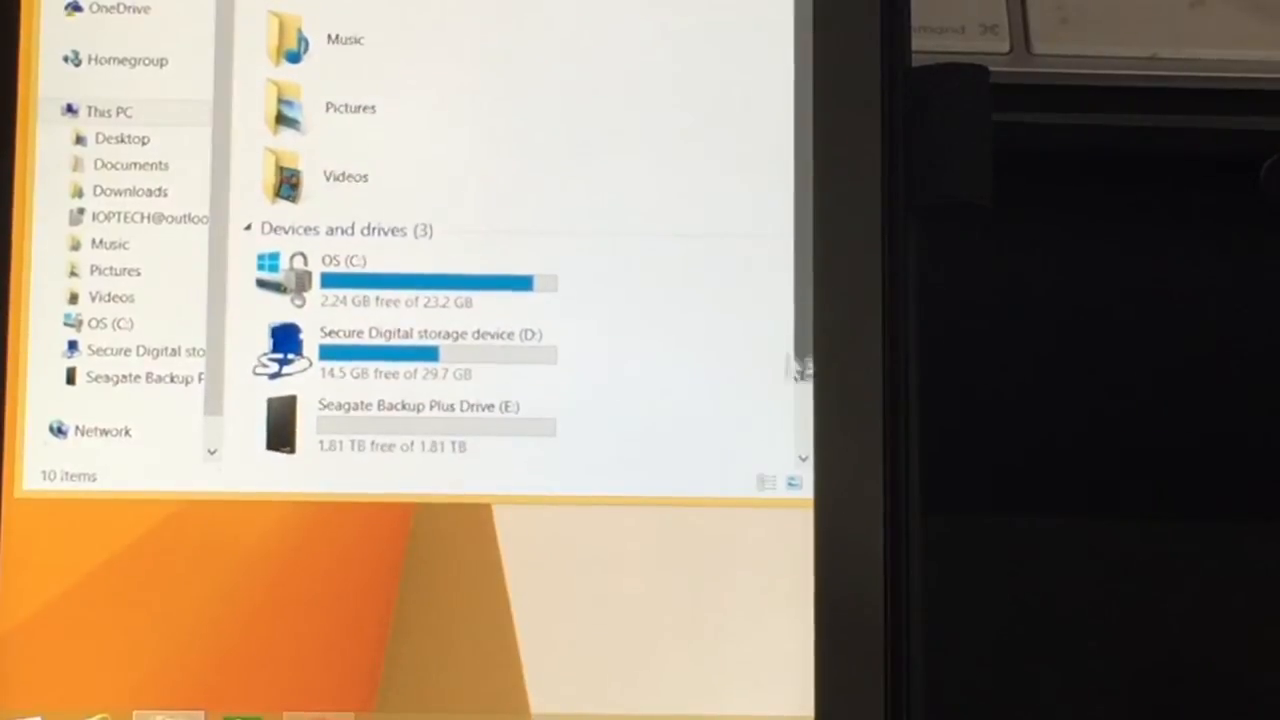
{"action": "left_click", "coordinate": [410, 424]}
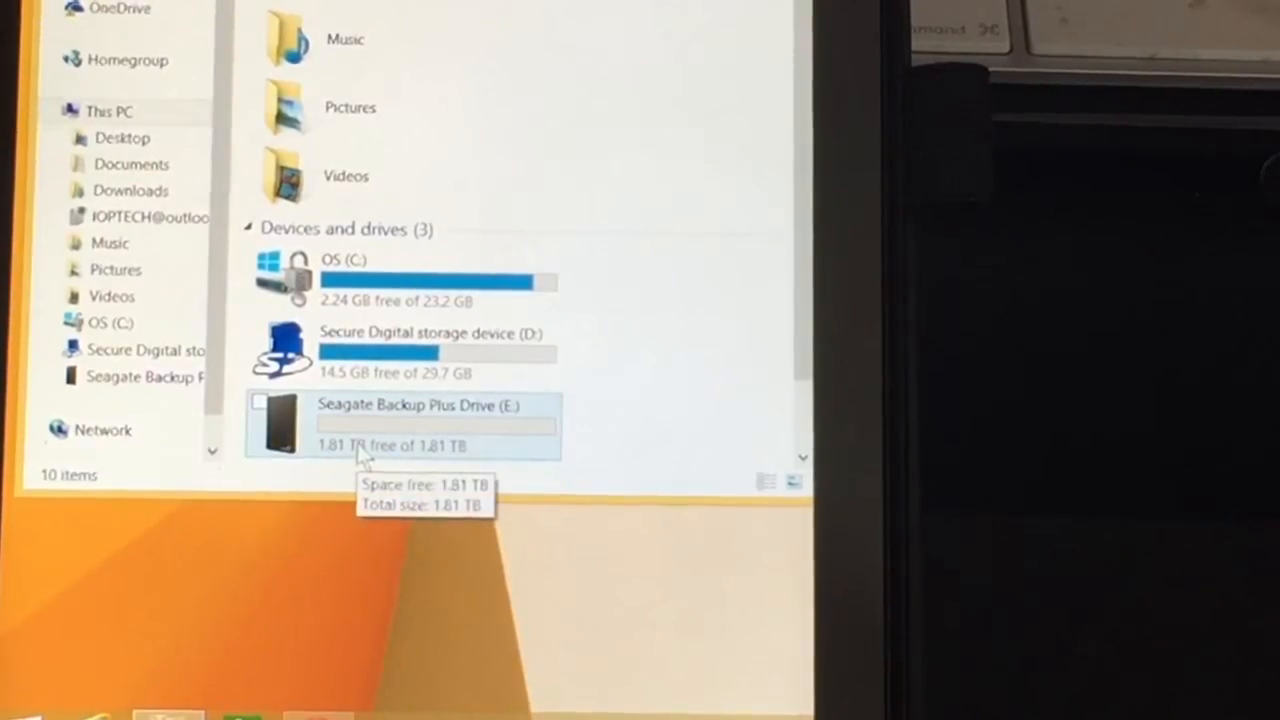
{"action": "left_click", "coordinate": [400, 420]}
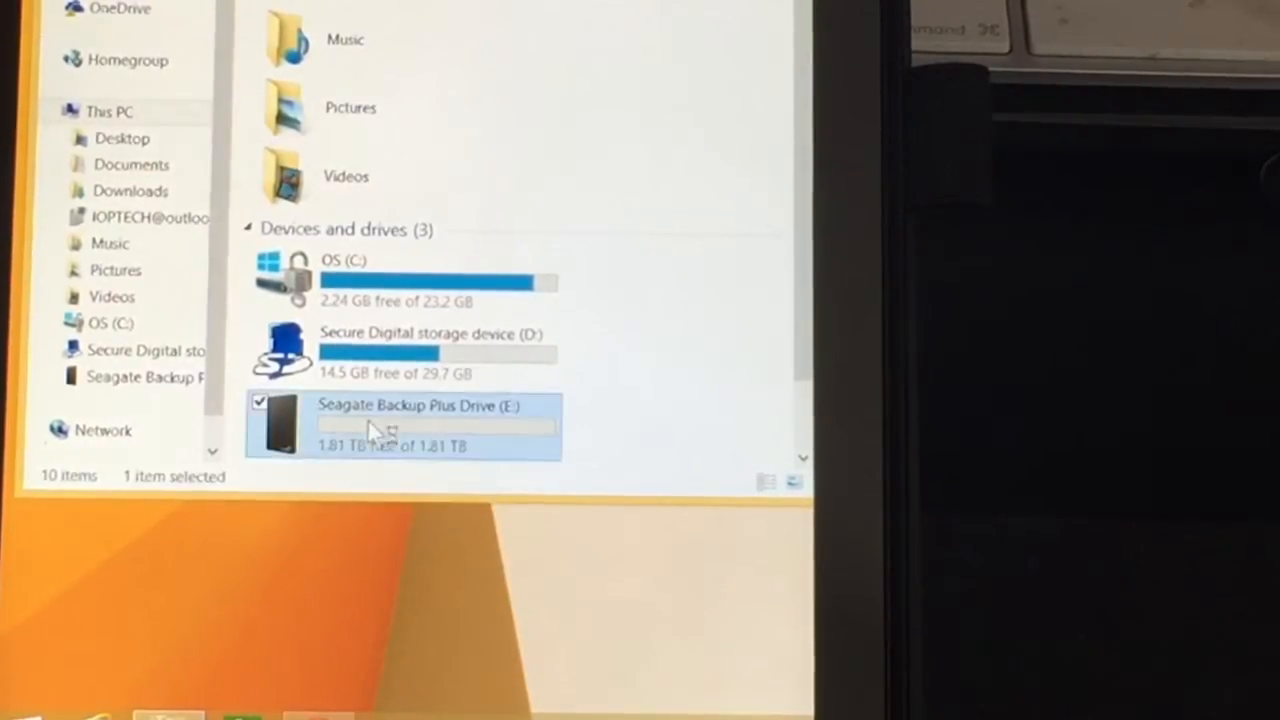
- Browse the Seagate drive's contents, selecting the New folder and the Warranty file
{"action": "double_click", "coordinate": [400, 420]}
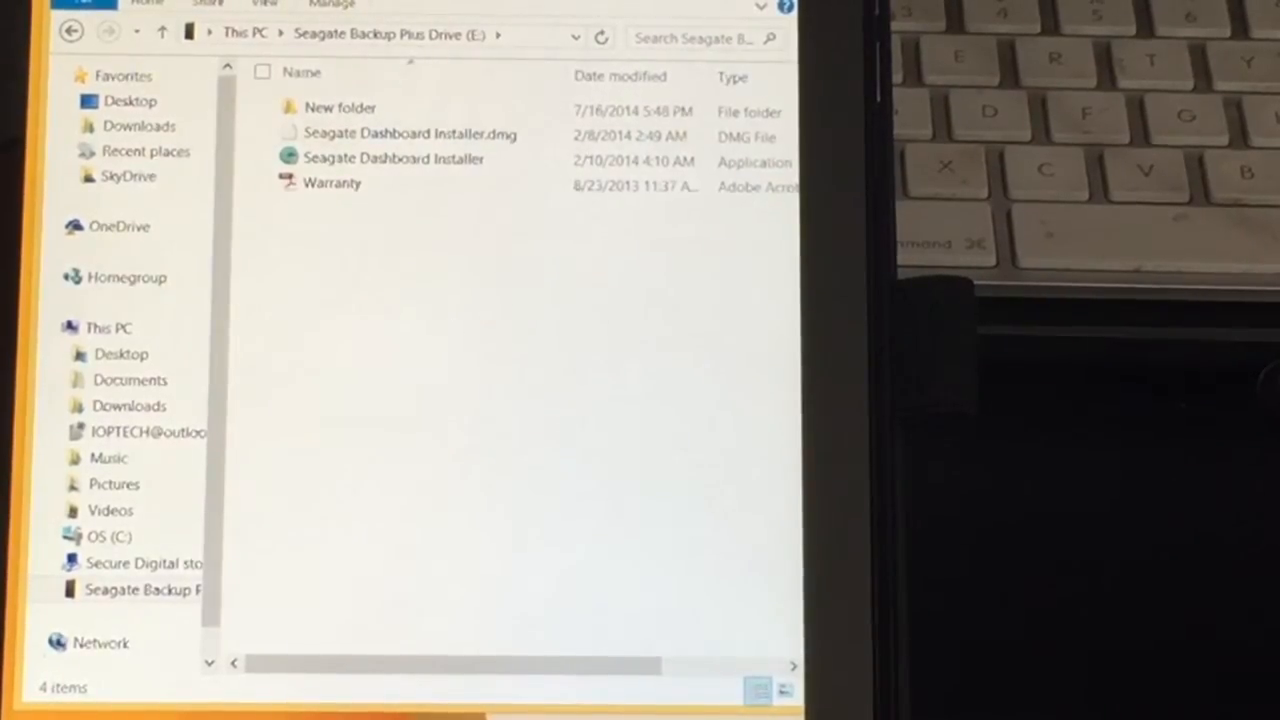
{"action": "left_click", "coordinate": [340, 108]}
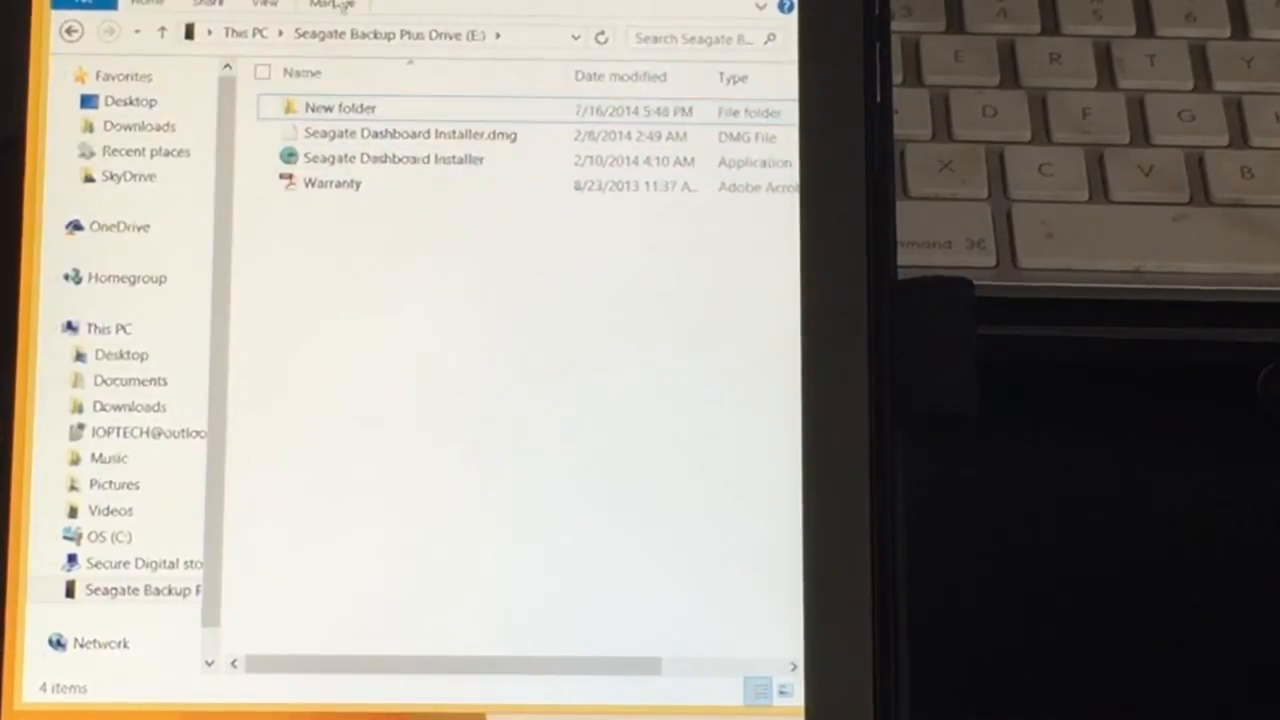
{"action": "left_click", "coordinate": [340, 108]}
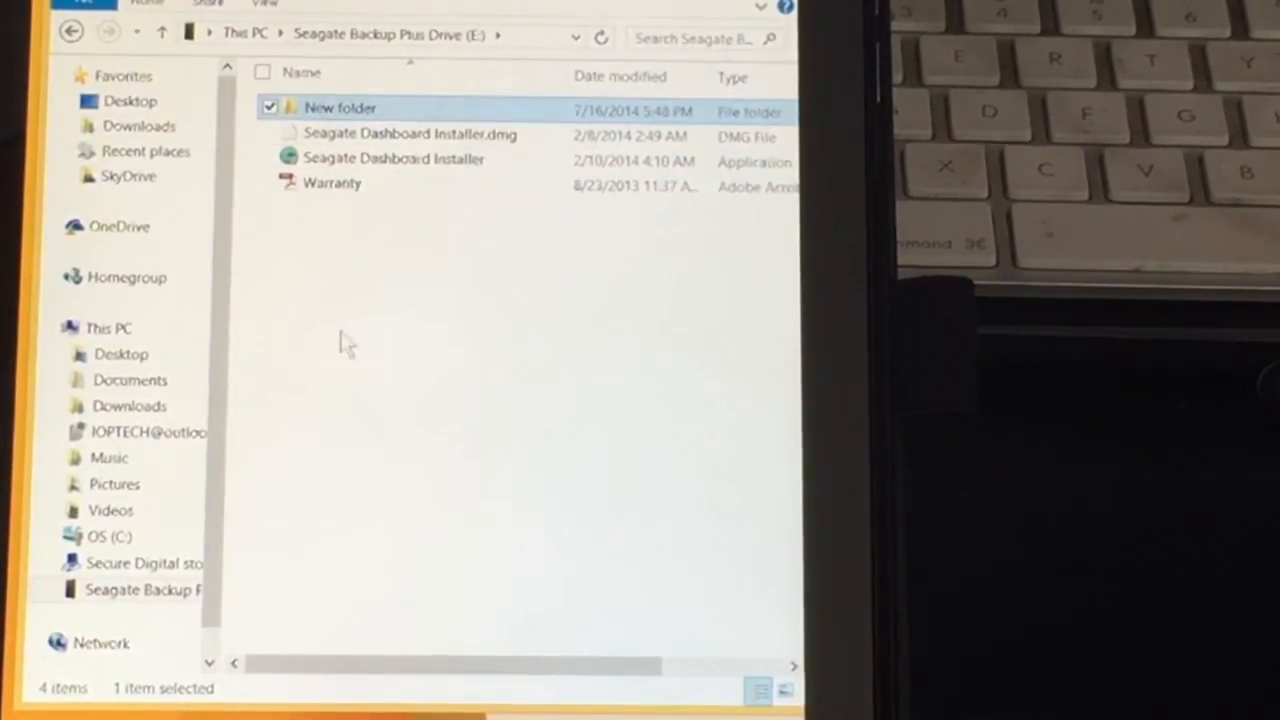
{"action": "left_click", "coordinate": [470, 420]}
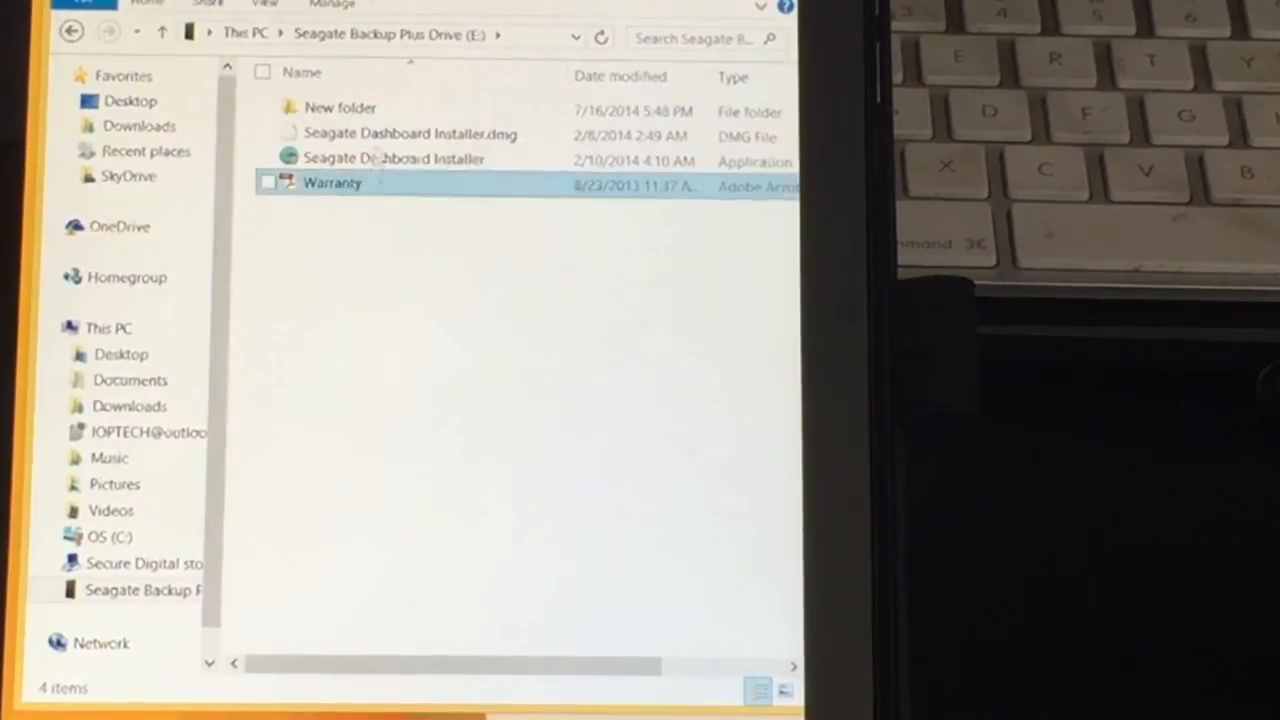
{"action": "left_click", "coordinate": [268, 184]}
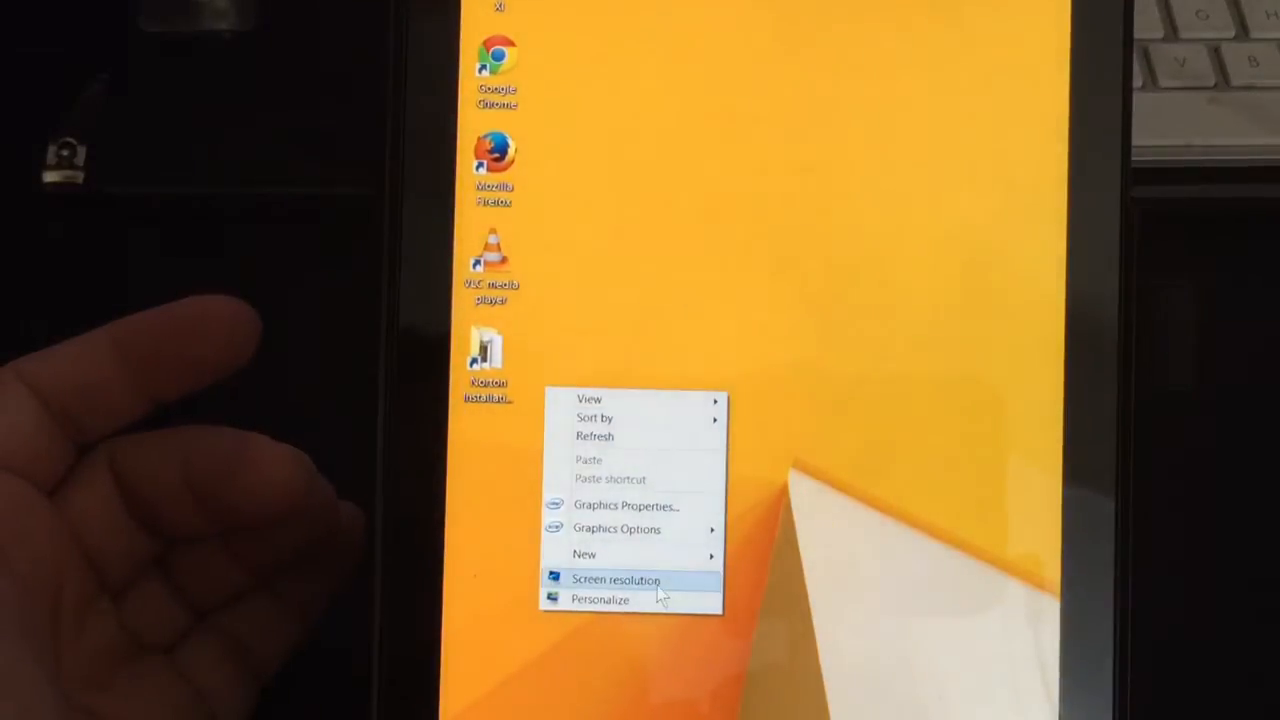
- Bring up Screen Resolution from the desktop and show the multiple-displays choices
{"action": "left_click", "coordinate": [616, 580]}
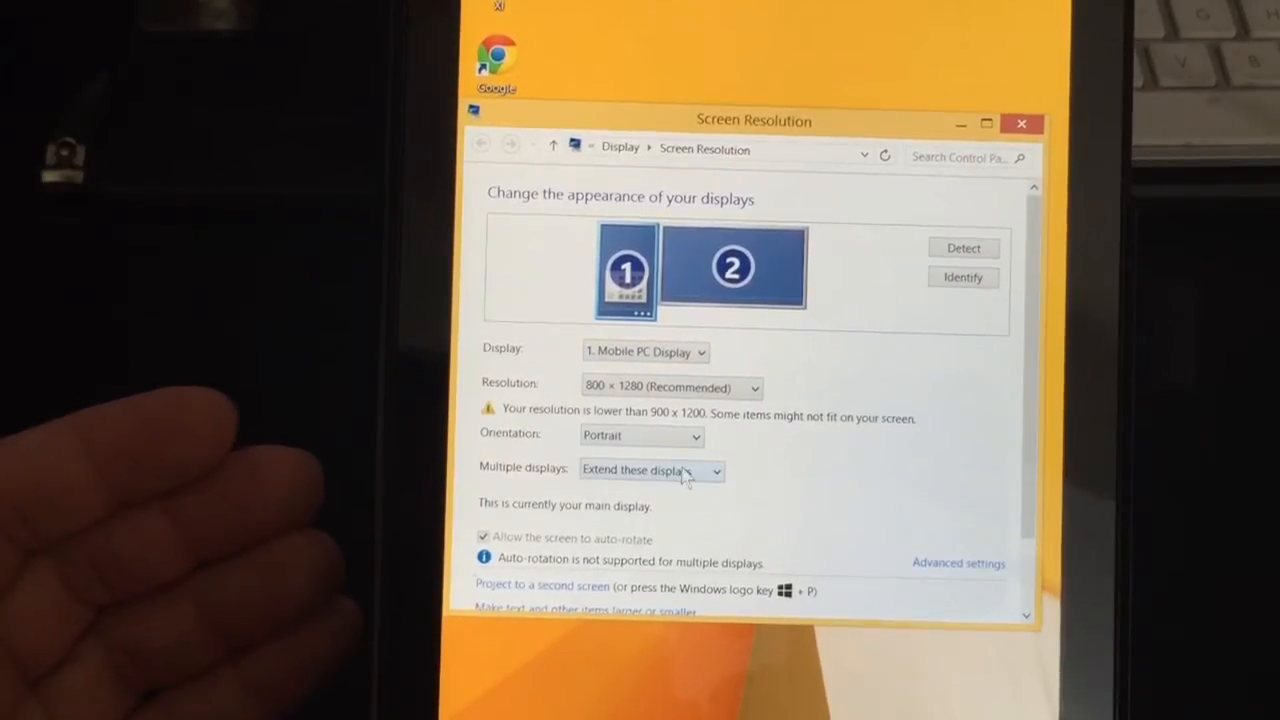
{"action": "left_click", "coordinate": [650, 470]}
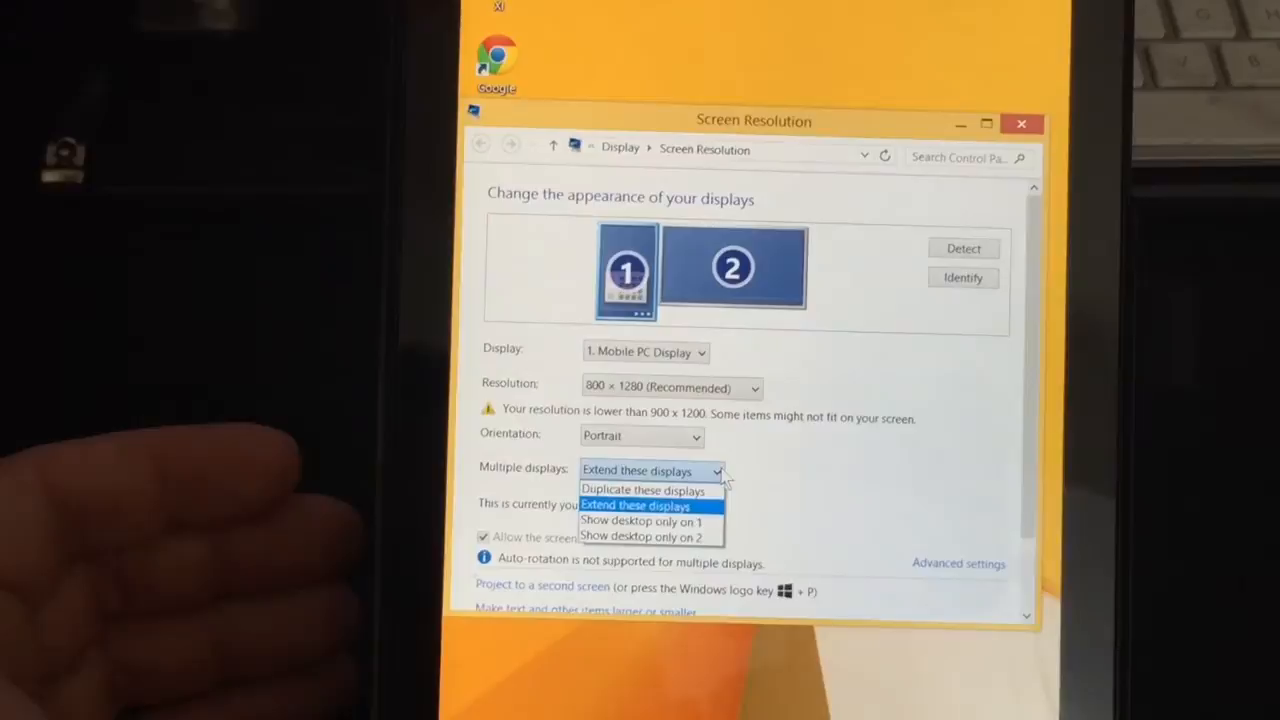
{"action": "mouse_move", "coordinate": [644, 488]}
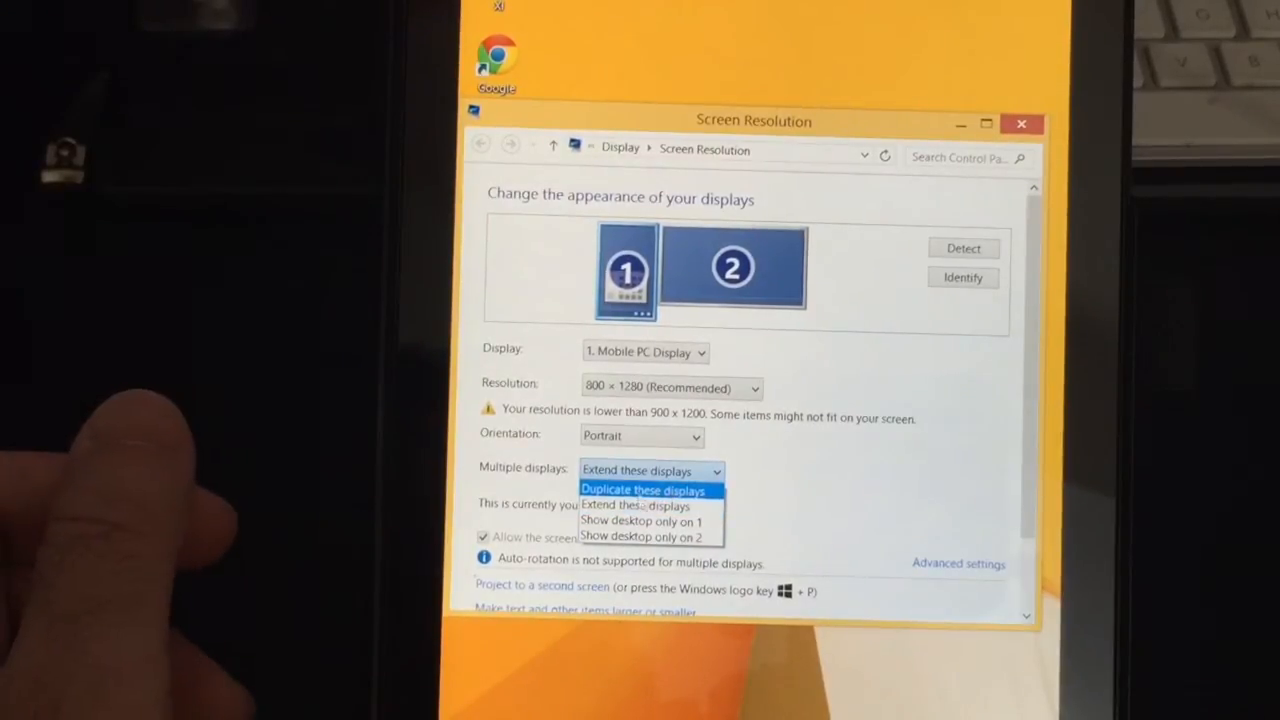
{"action": "mouse_move", "coordinate": [636, 504]}
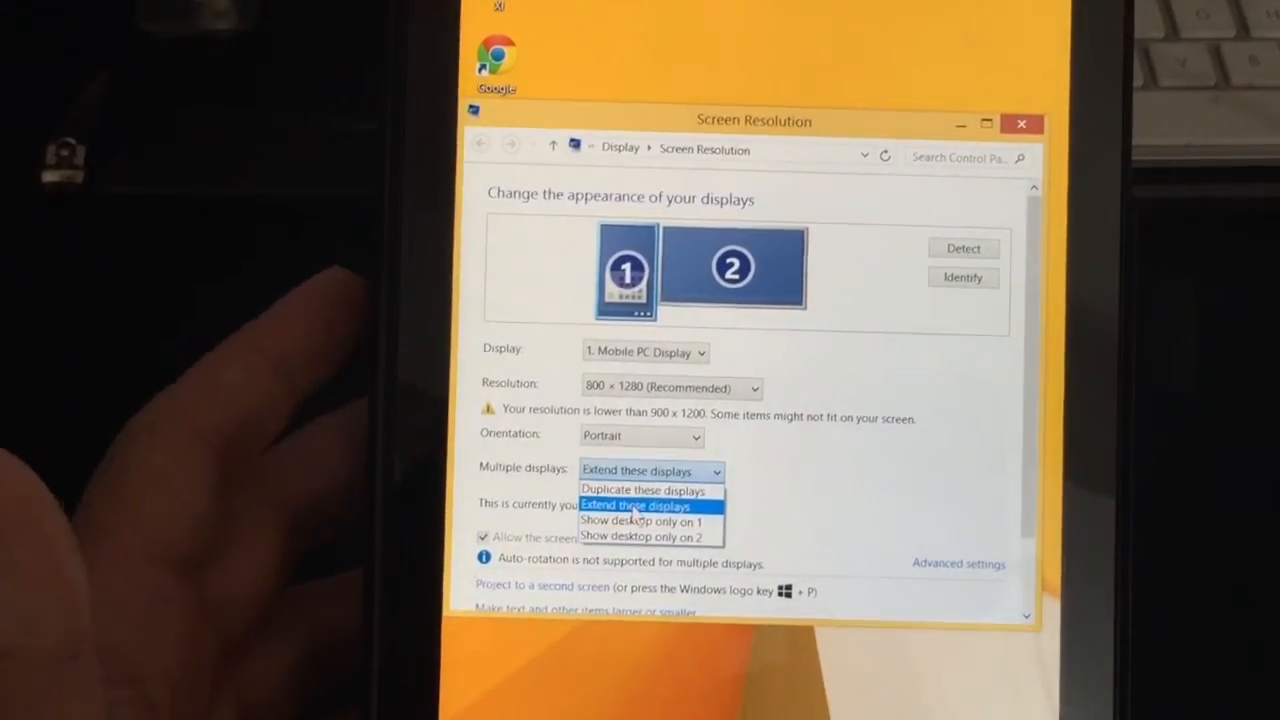
{"action": "mouse_move", "coordinate": [636, 504]}
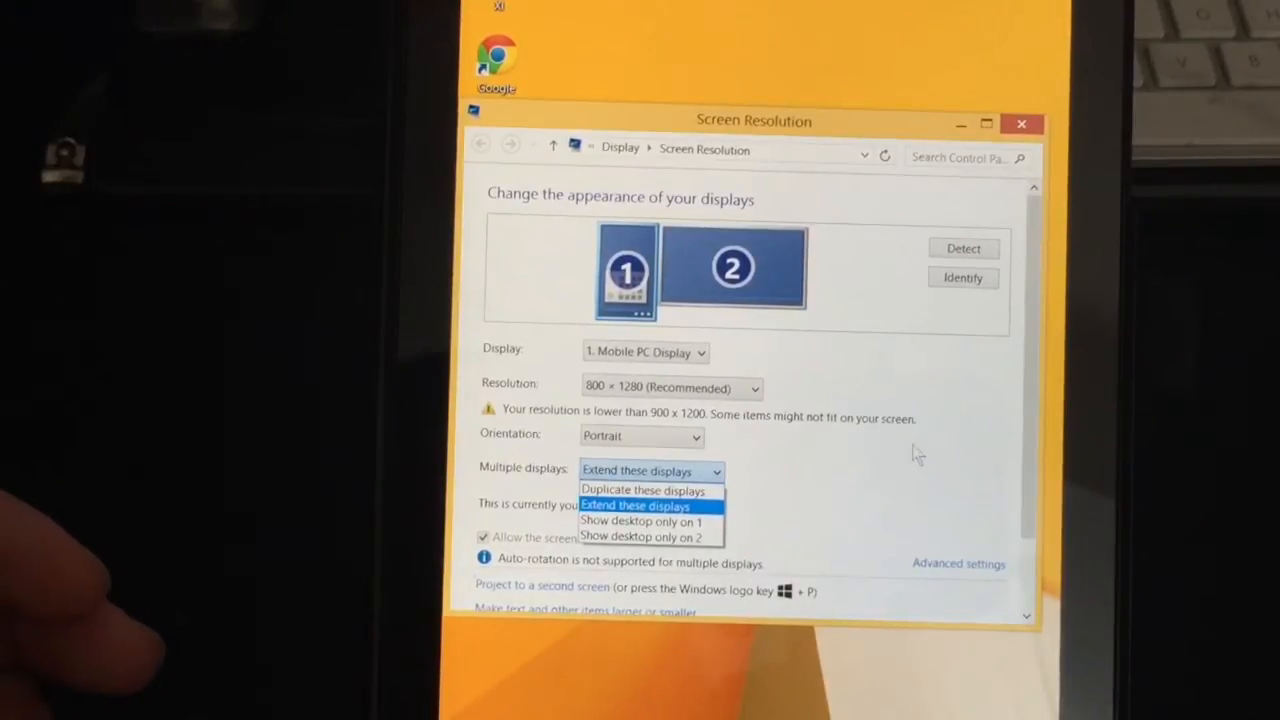
{"action": "left_click", "coordinate": [636, 504]}
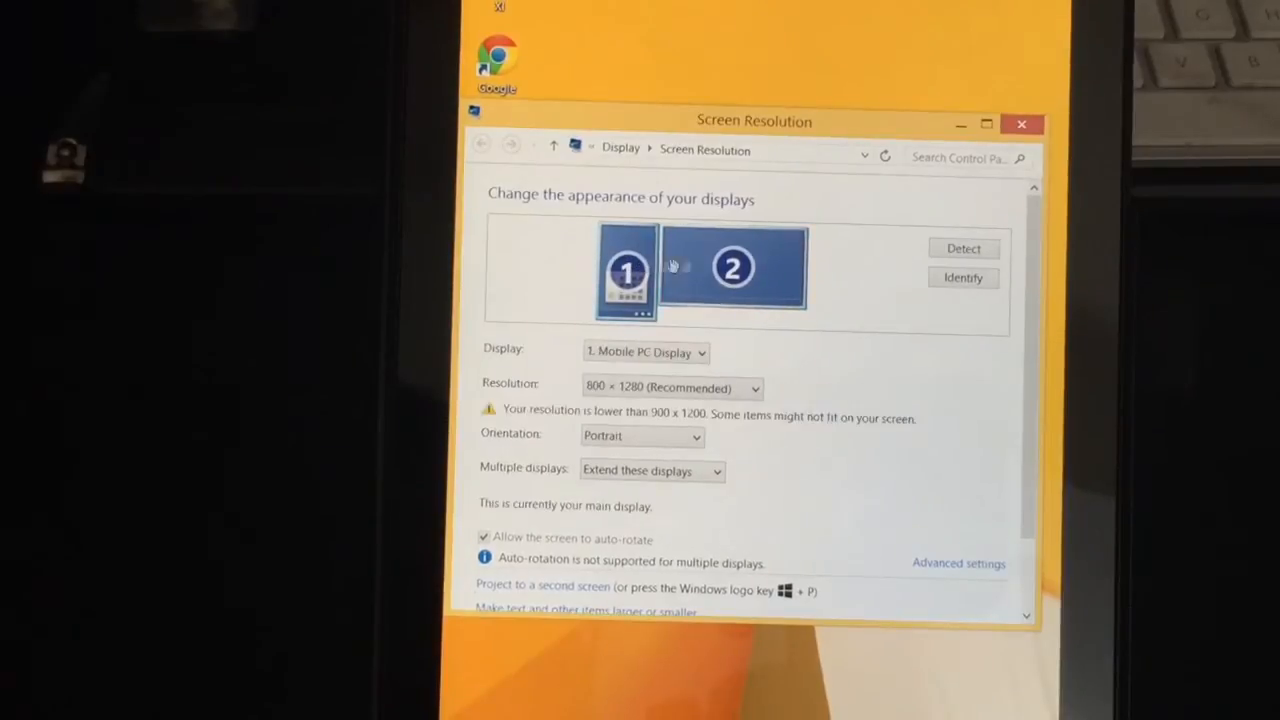
{"action": "left_click", "coordinate": [732, 266]}
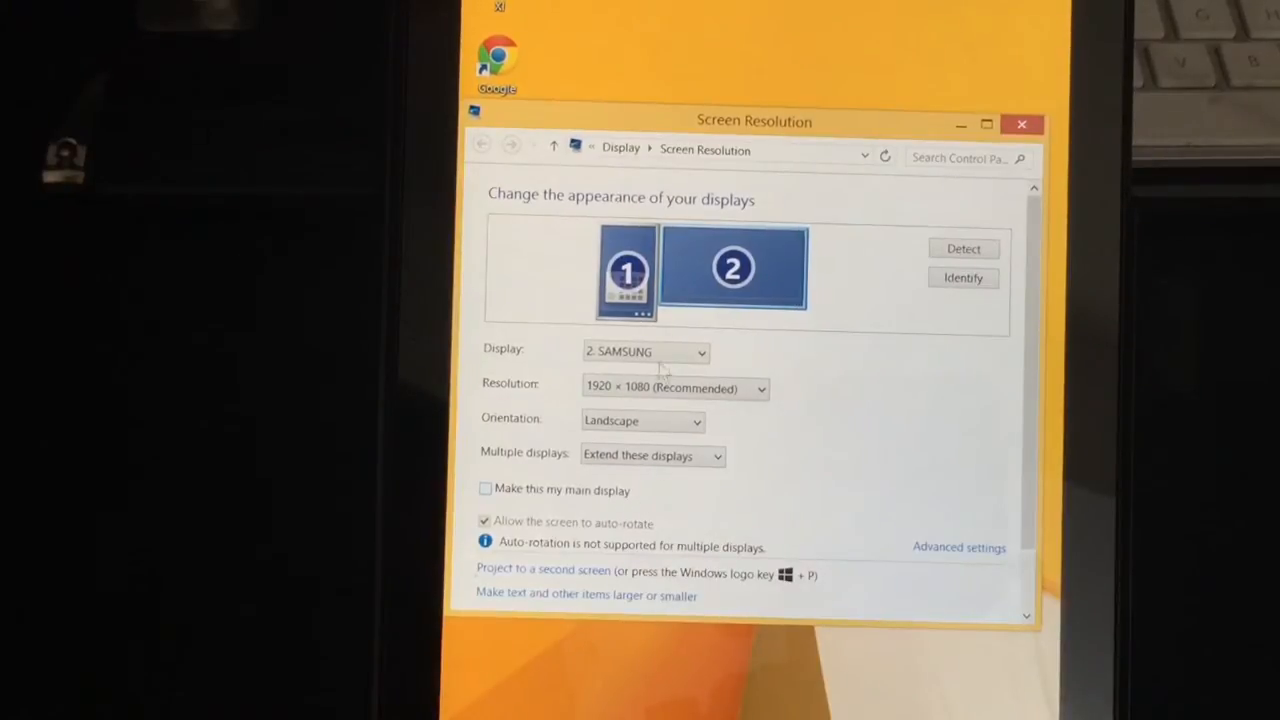
{"action": "left_click", "coordinate": [628, 268]}
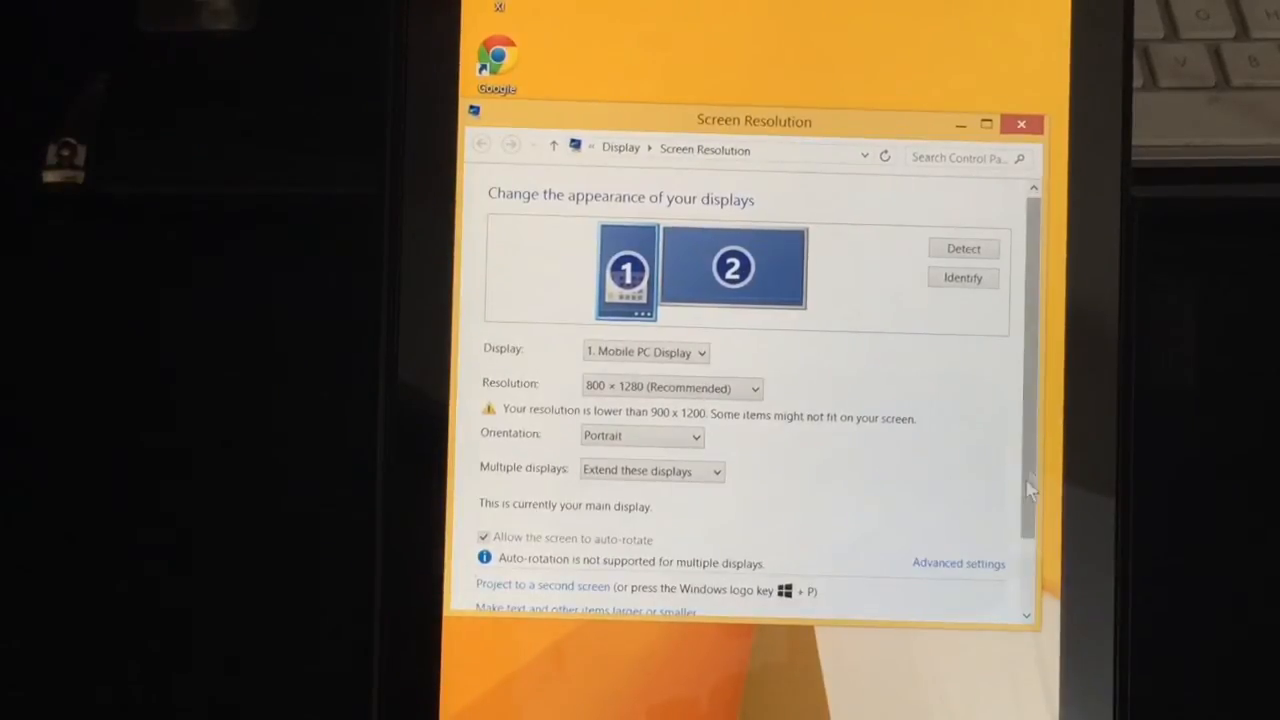
{"action": "scroll", "scroll_direction": "down", "scroll_amount": 3}
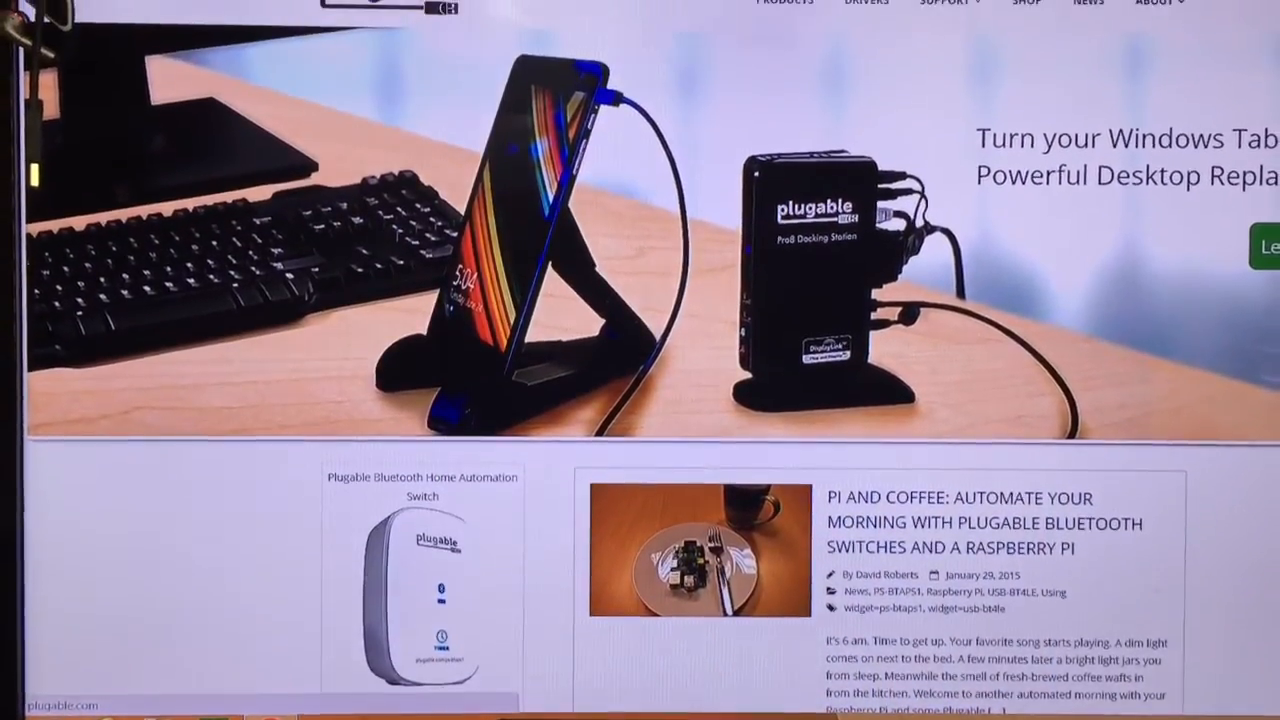
- Scroll plugable.com back to the top with its 'Power The Whole Family' banner
{"action": "scroll", "scroll_direction": "up", "scroll_amount": 3}
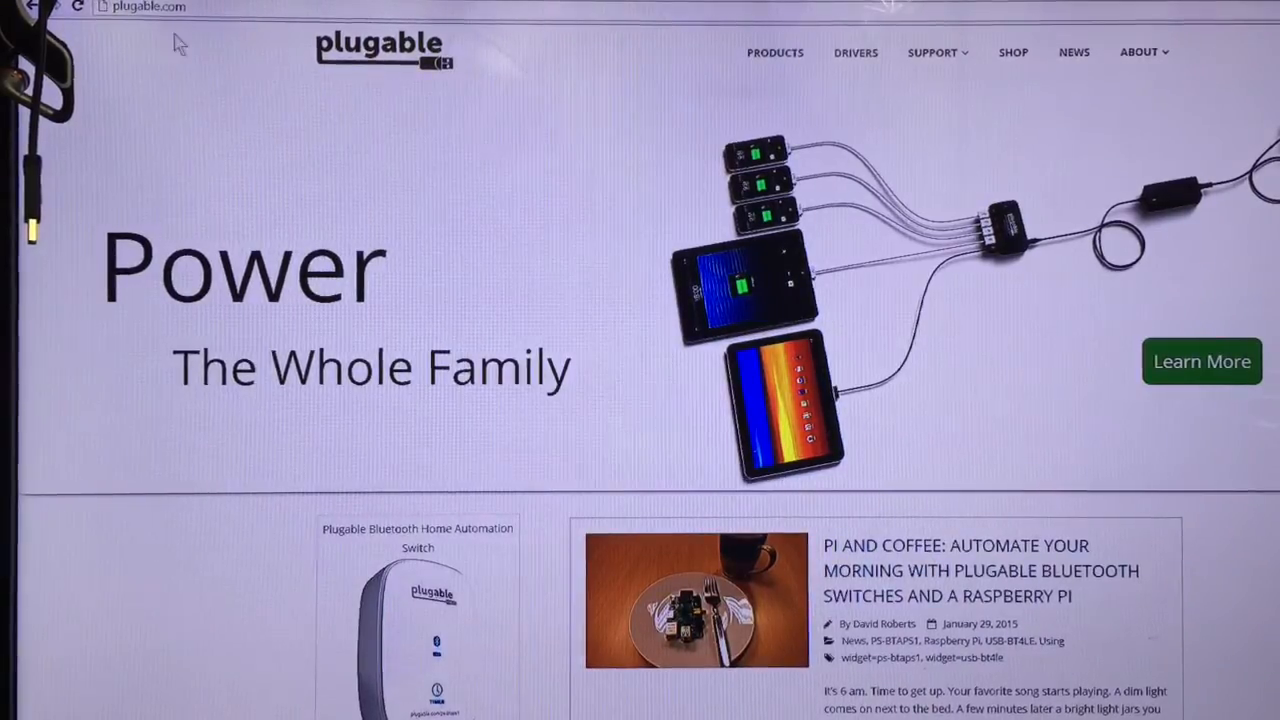
{"action": "mouse_move", "coordinate": [400, 656]}
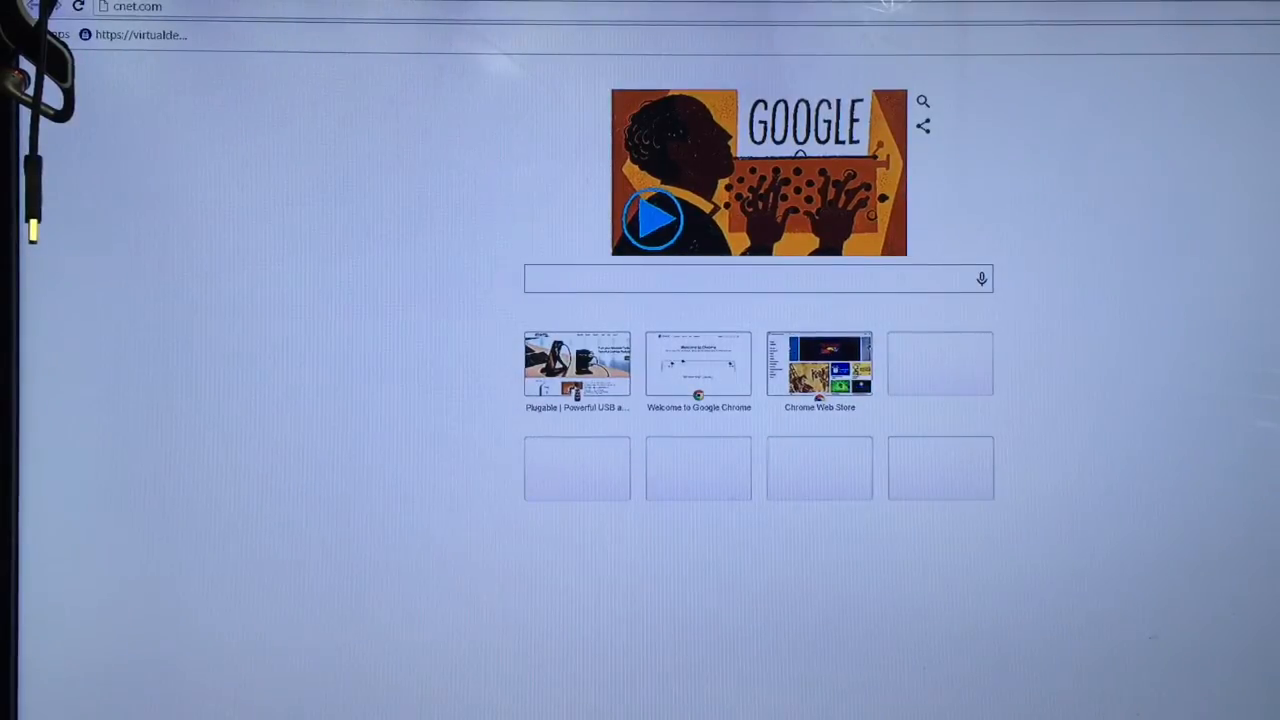
{"action": "mouse_move", "coordinate": [228, 170]}
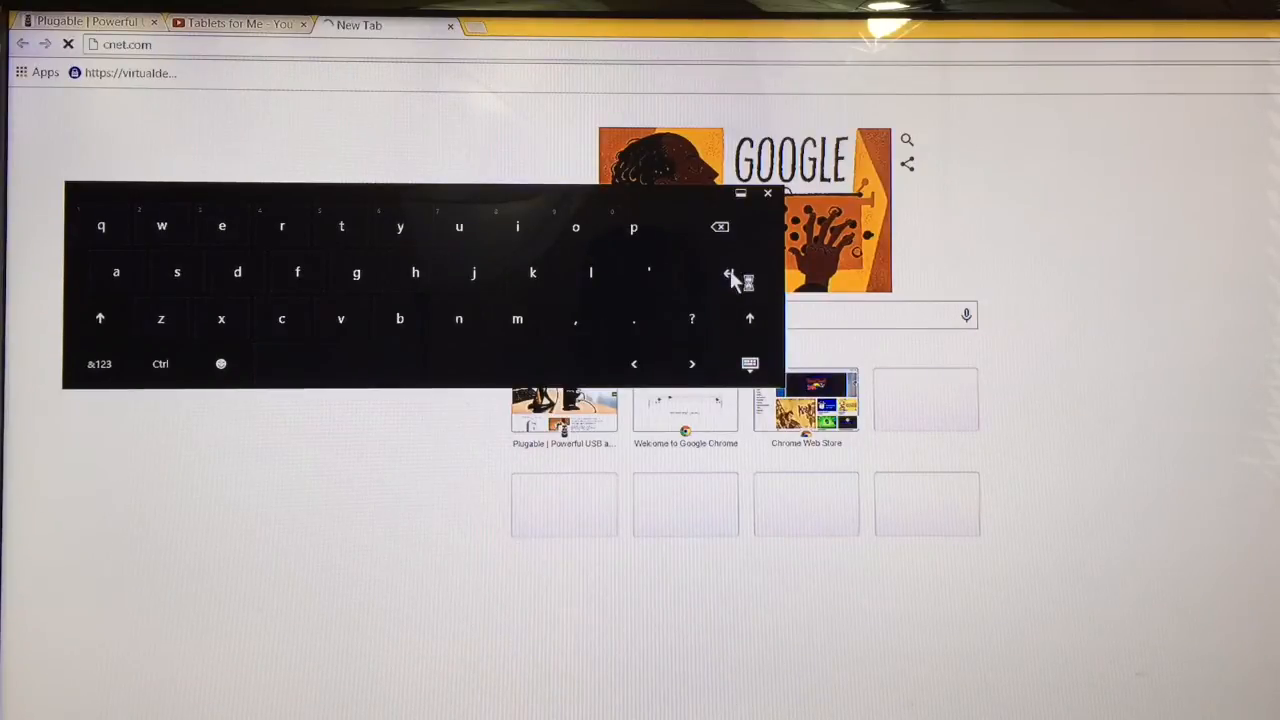
{"action": "mouse_move", "coordinate": [684, 236]}
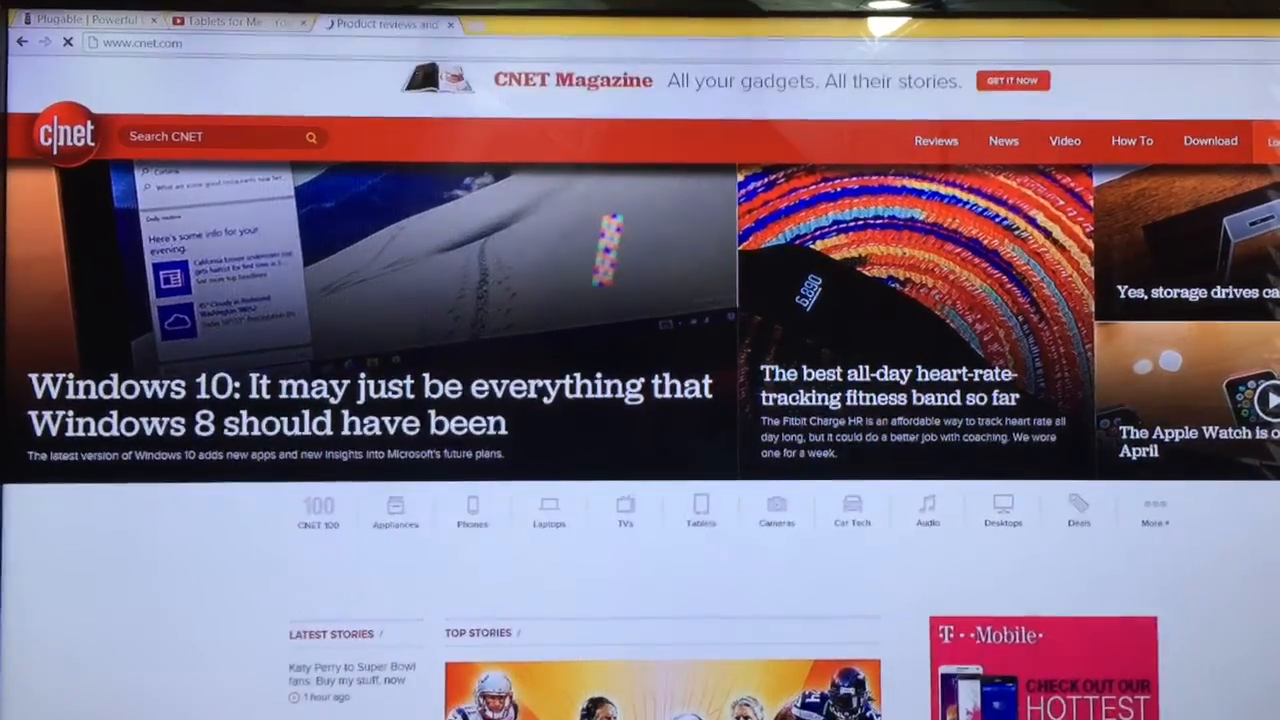
- Scroll down the newly loaded cnet.com homepage to its Windows 10 headline
{"action": "scroll", "scroll_direction": "down", "scroll_amount": 3}
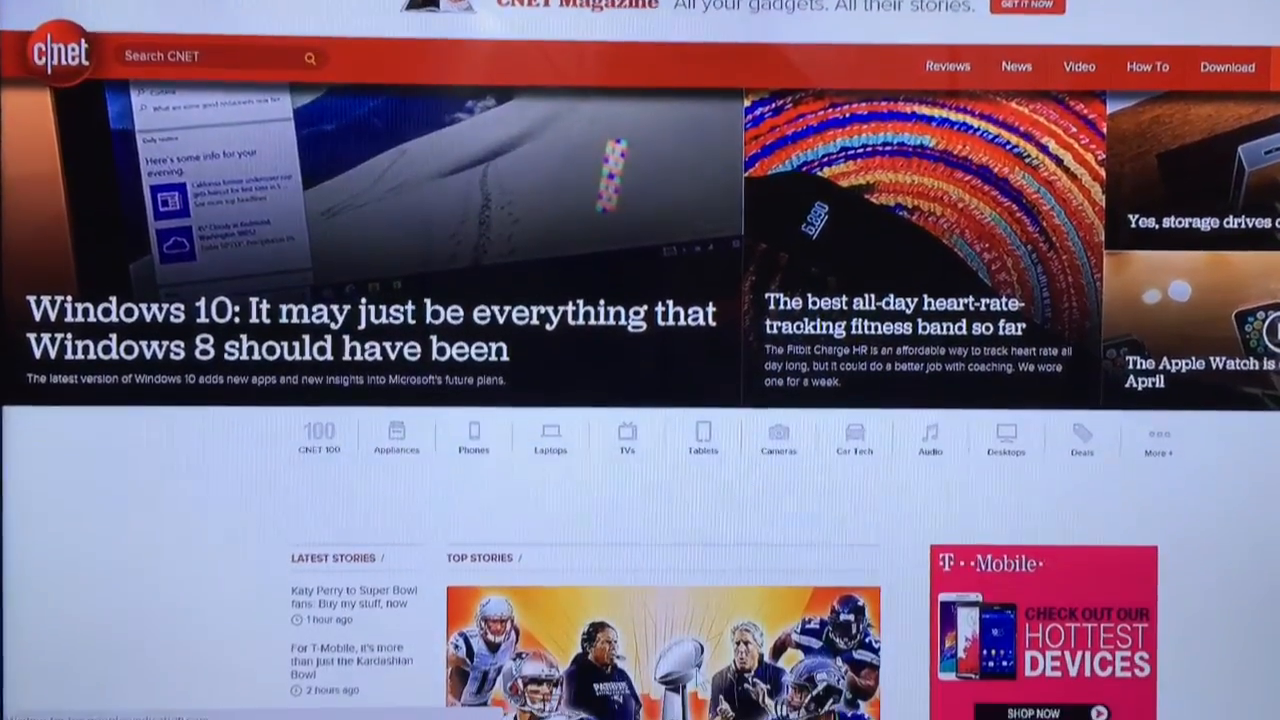